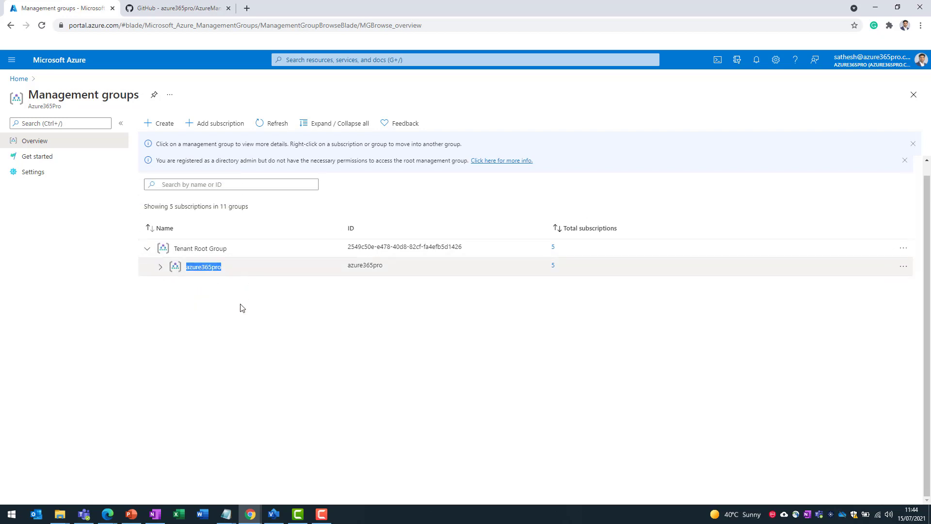
# Step: Show the azure365pro/AzureManagementGroups repository on GitHub and reveal its clone URL
pyautogui.click(180, 9)
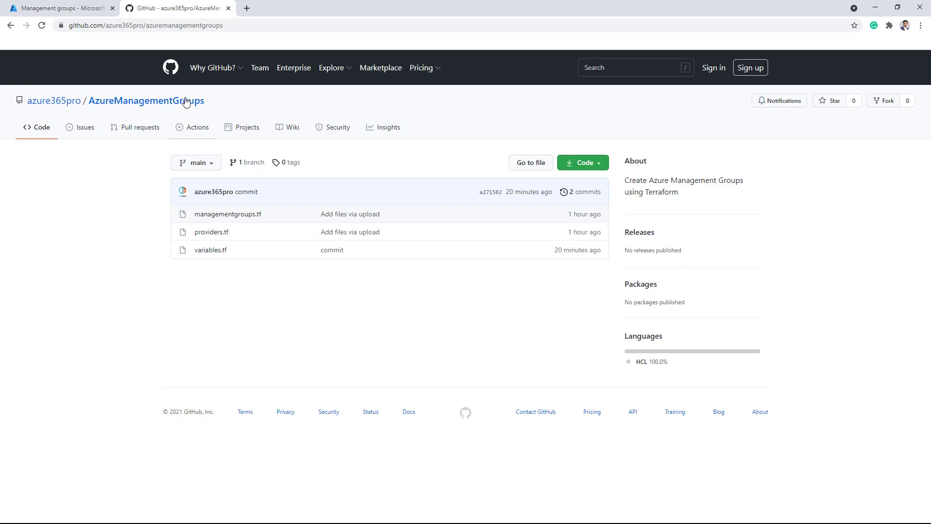
pyautogui.click(146, 26)
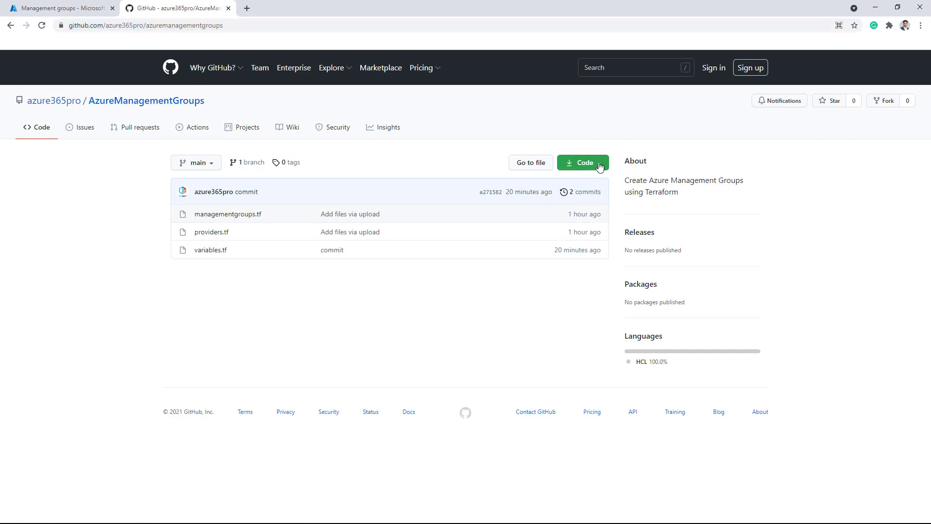
pyautogui.click(583, 163)
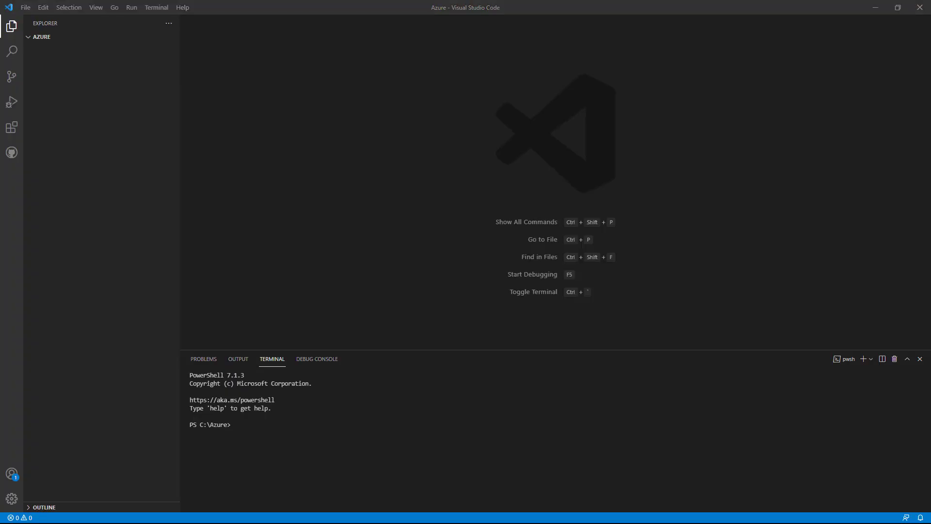
pyautogui.moveTo(394, 353)
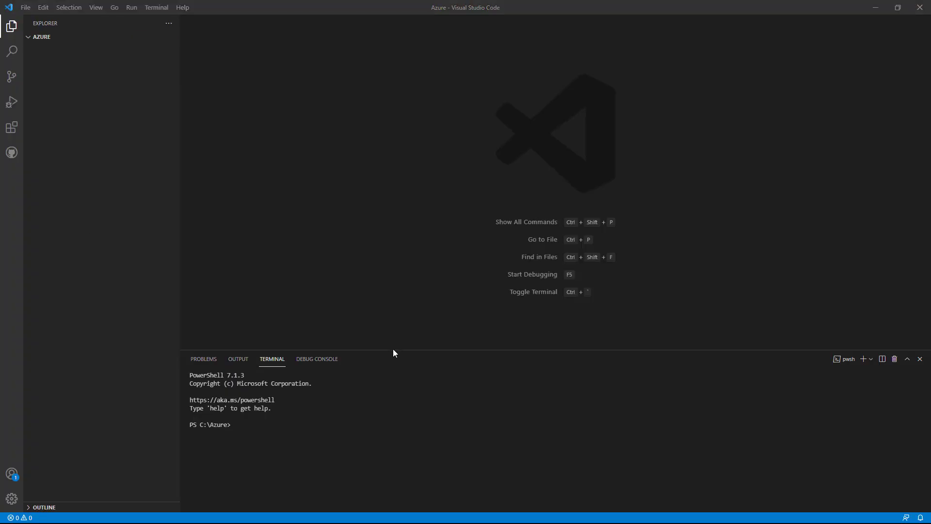
# Step: Clone AzureManagementGroups.git and view managementgroups.tf beside variables.tf, highlighting the child group names
pyautogui.write('git clone "https://github.com/azure365pro/AzureManagementGroups.git"')
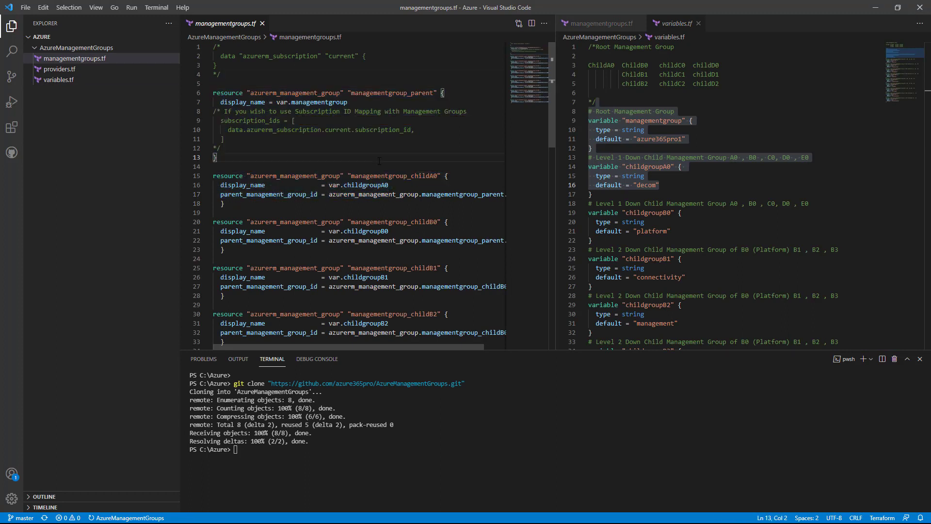
pyautogui.click(324, 213)
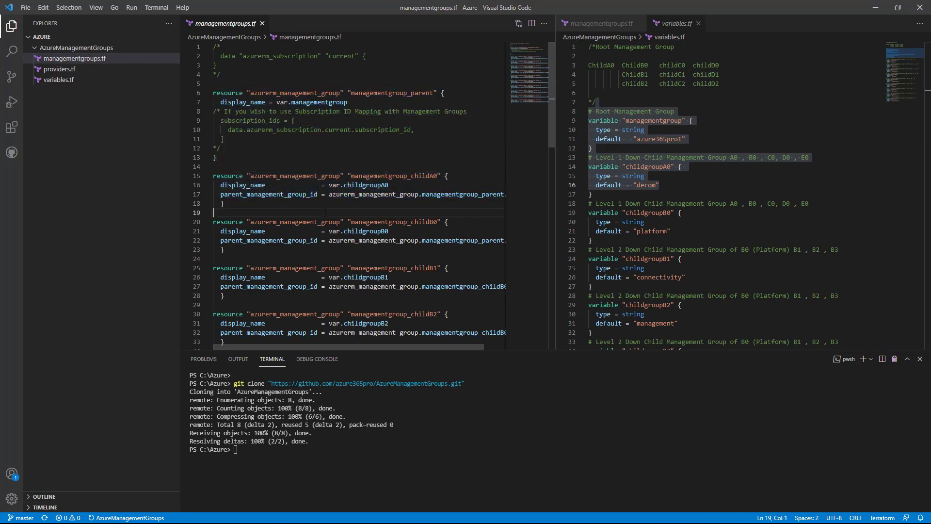
pyautogui.click(644, 175)
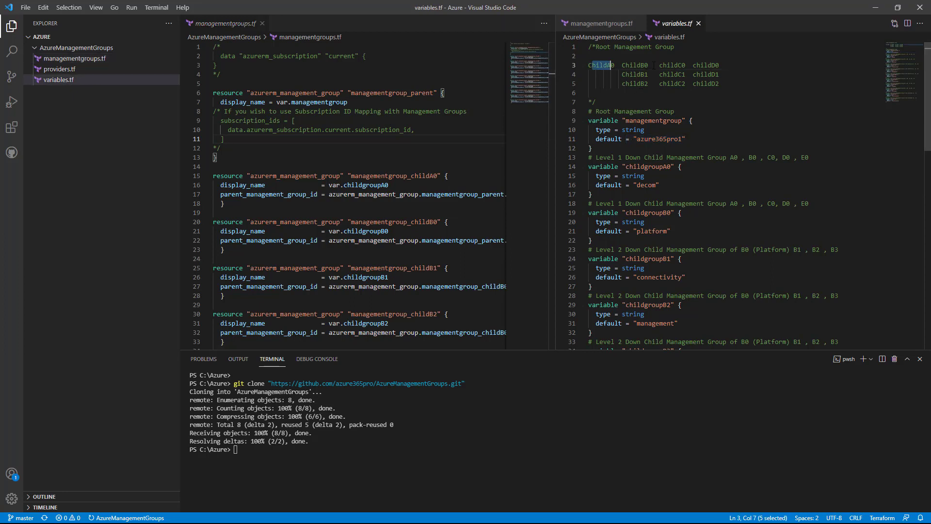
pyautogui.moveTo(592, 64); pyautogui.dragTo(719, 64)
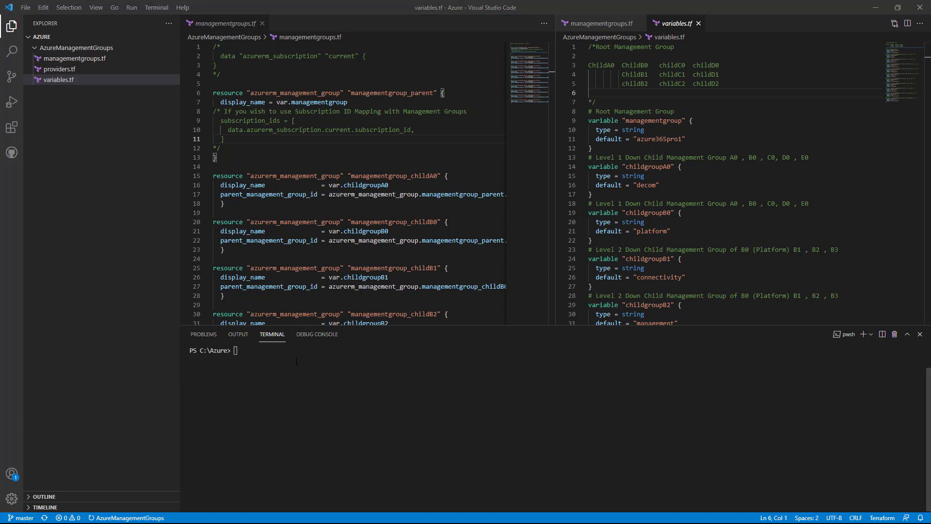
# Step: Change into the AzureManagementGroups folder and run terraform init
pyautogui.write('cd az')
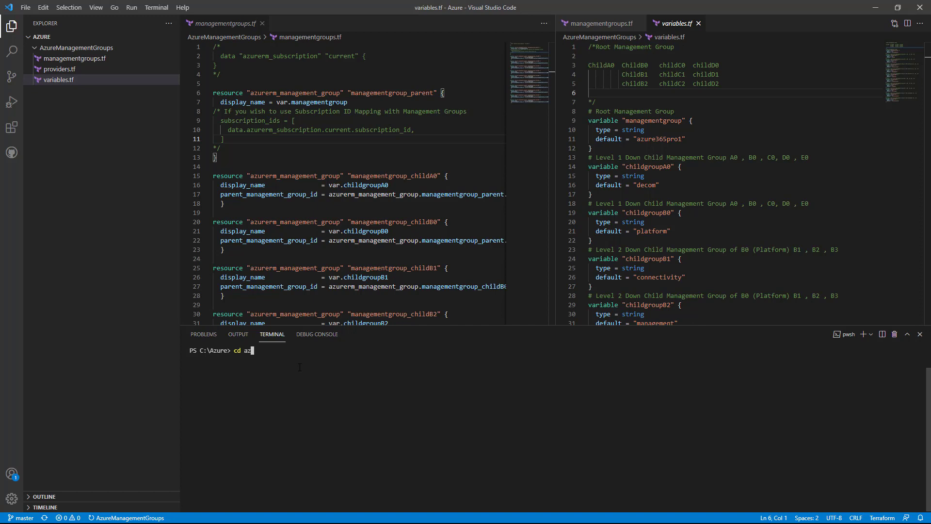
pyautogui.press('Enter')
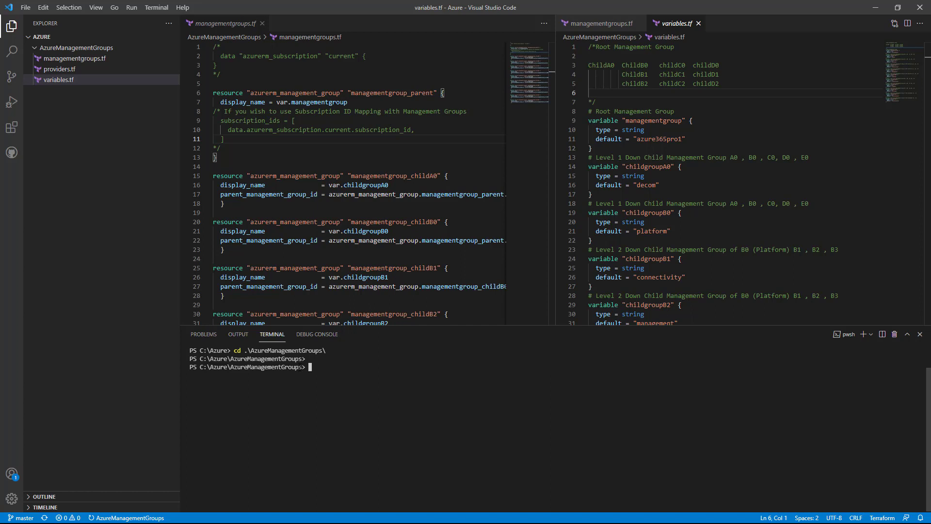
pyautogui.write('terraf')
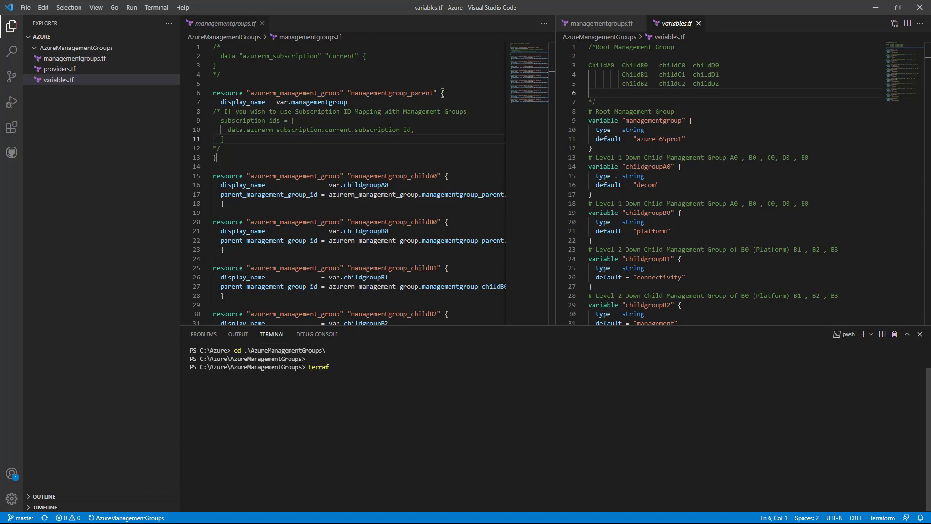
pyautogui.write('az login')
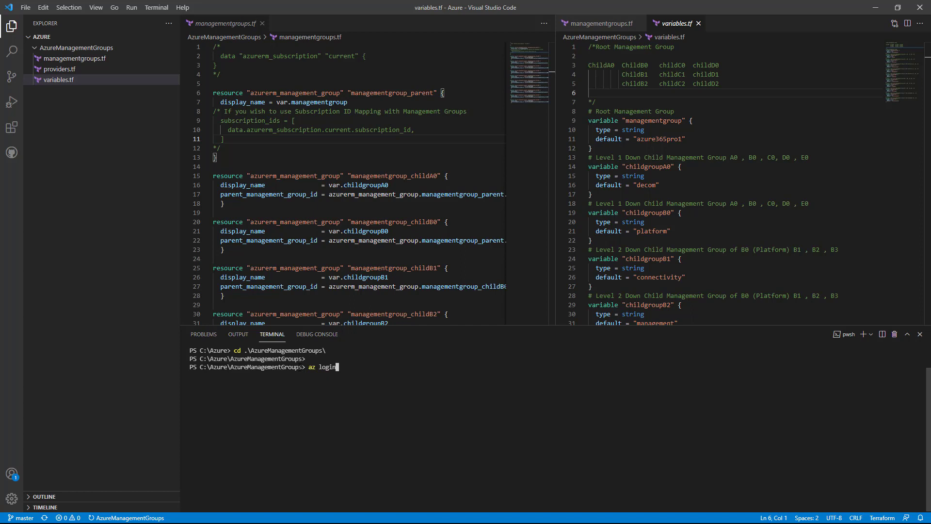
pyautogui.write('terraform i')
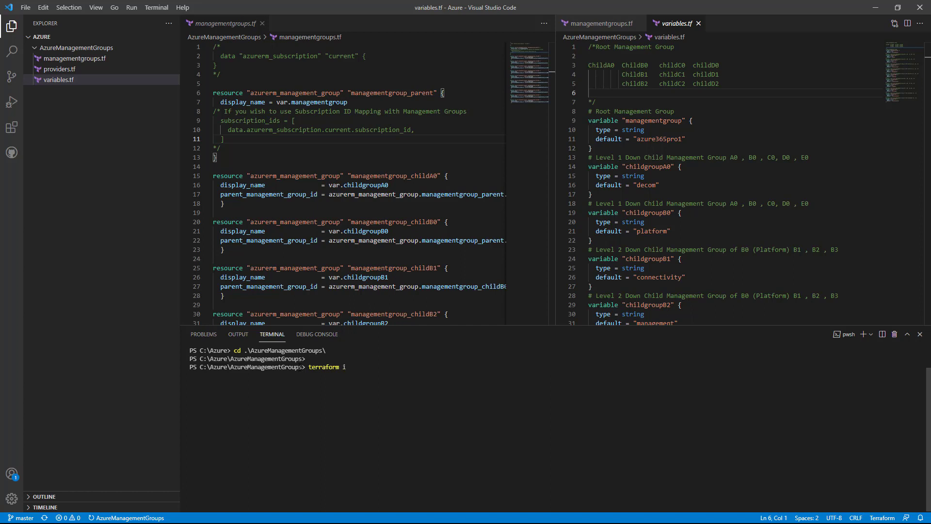
pyautogui.write('nit')
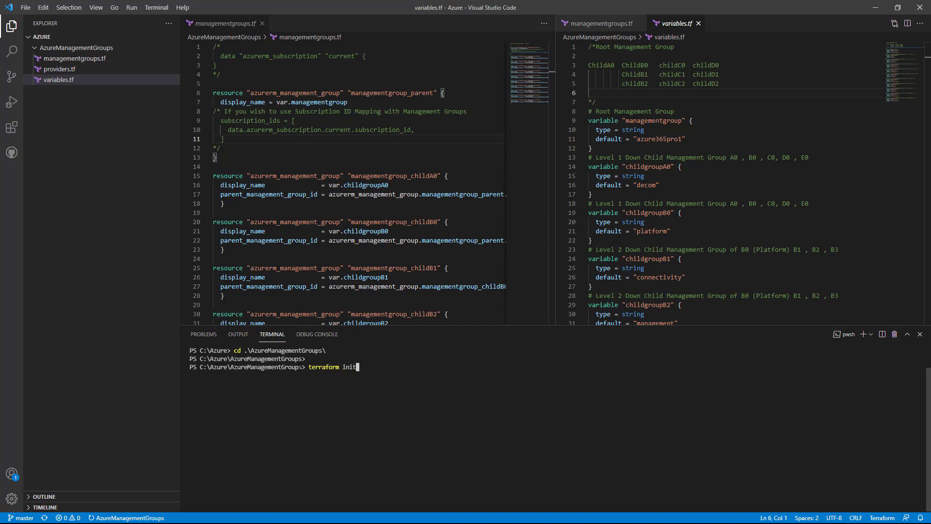
pyautogui.press('Enter')
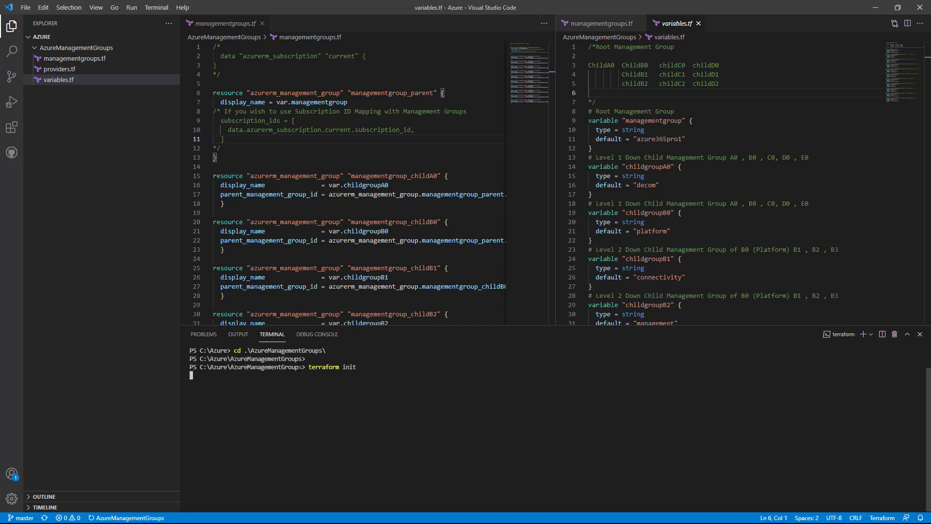
pyautogui.press('Enter')
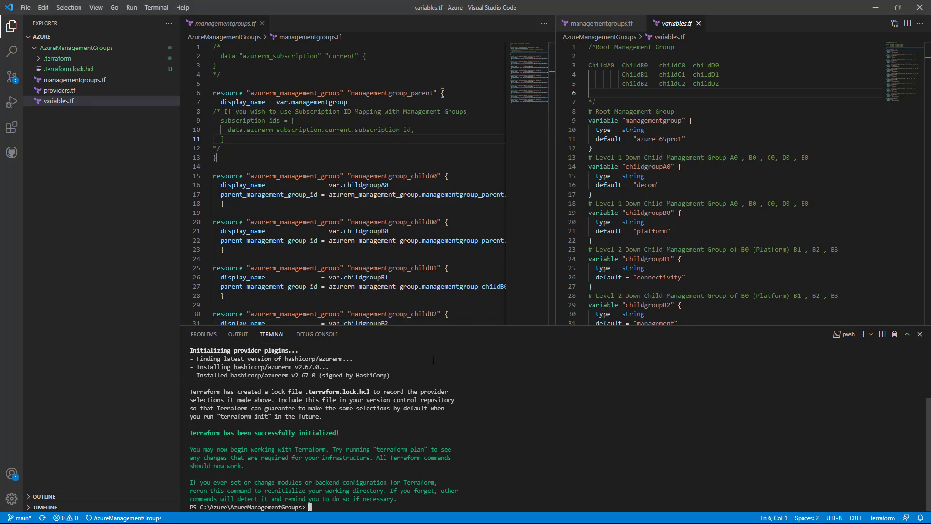
# Step: Run terraform plan and scroll to the summary showing 11 to add, 0 to change or destroy
pyautogui.write('terraform')
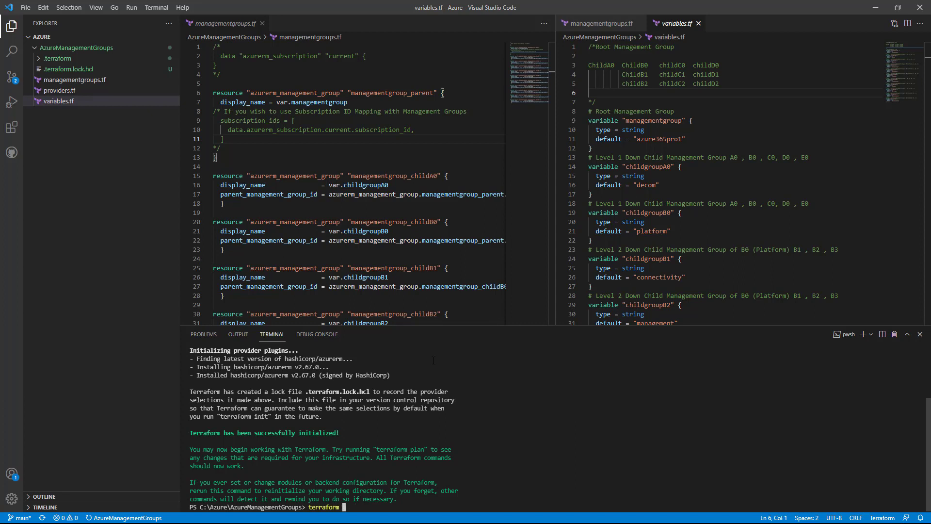
pyautogui.write('plan')
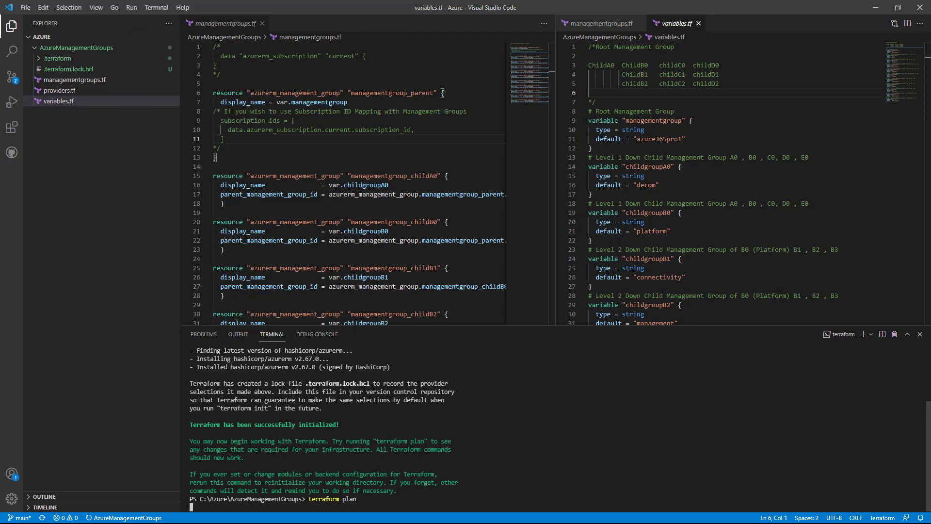
pyautogui.press('Enter')
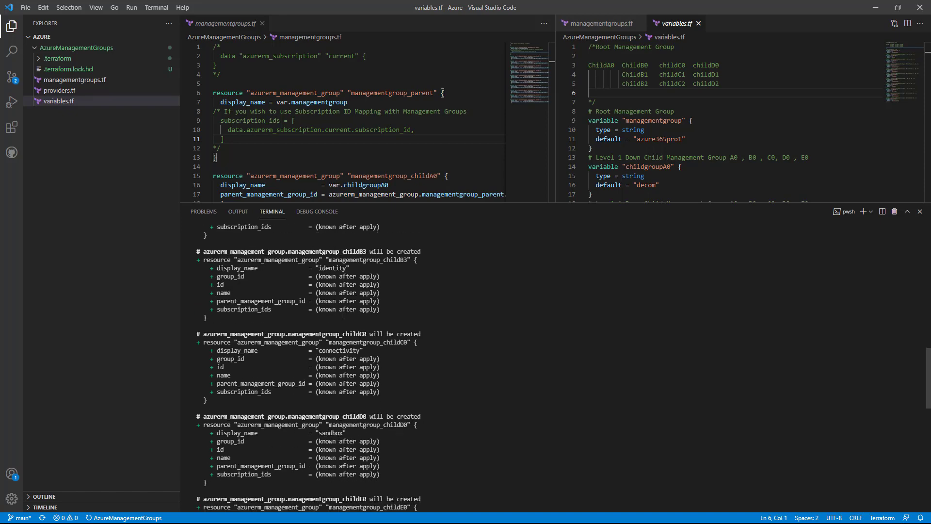
pyautogui.scroll(-3)
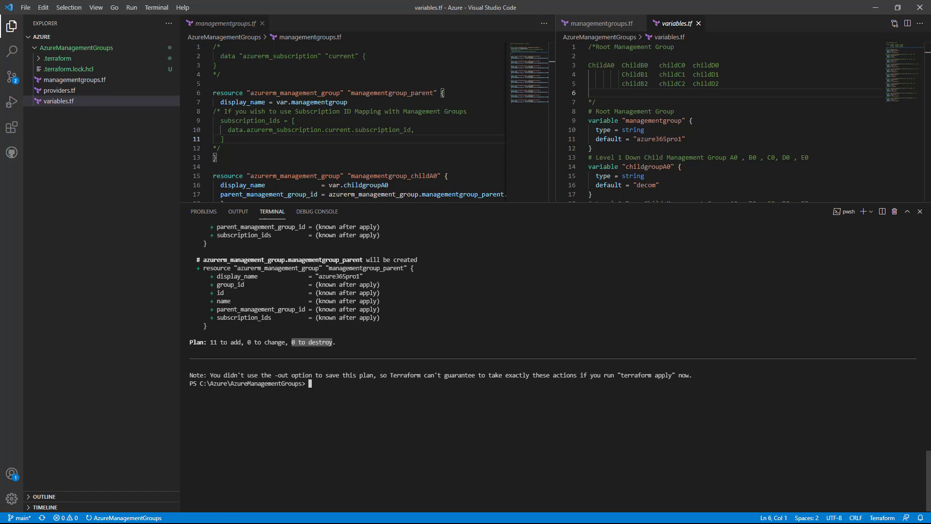
# Step: Run terraform apply and confirm with 'yes' to create the 11 management groups
pyautogui.write('tea')
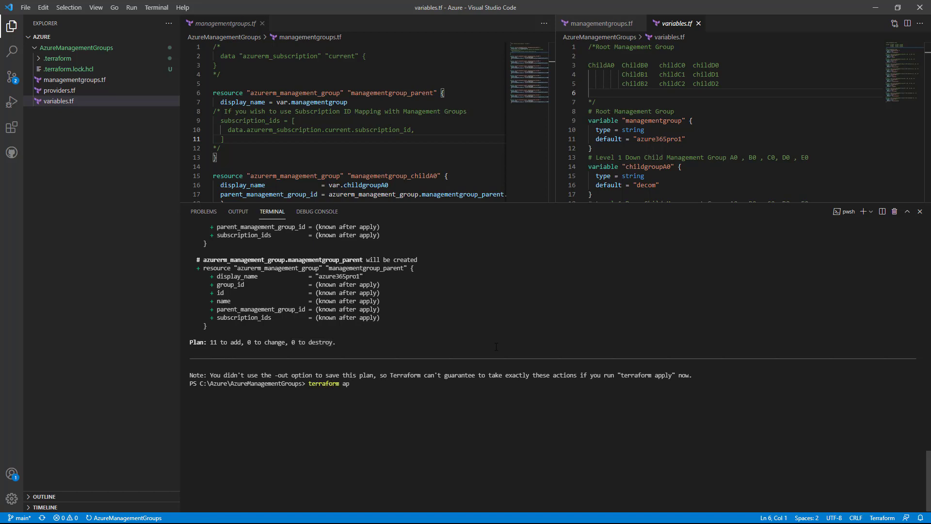
pyautogui.press('Enter')
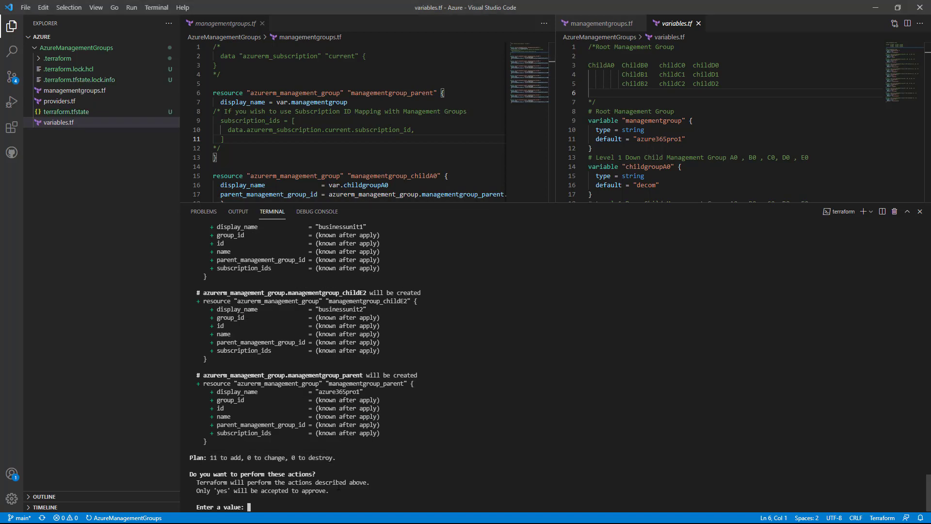
pyautogui.write('yes')
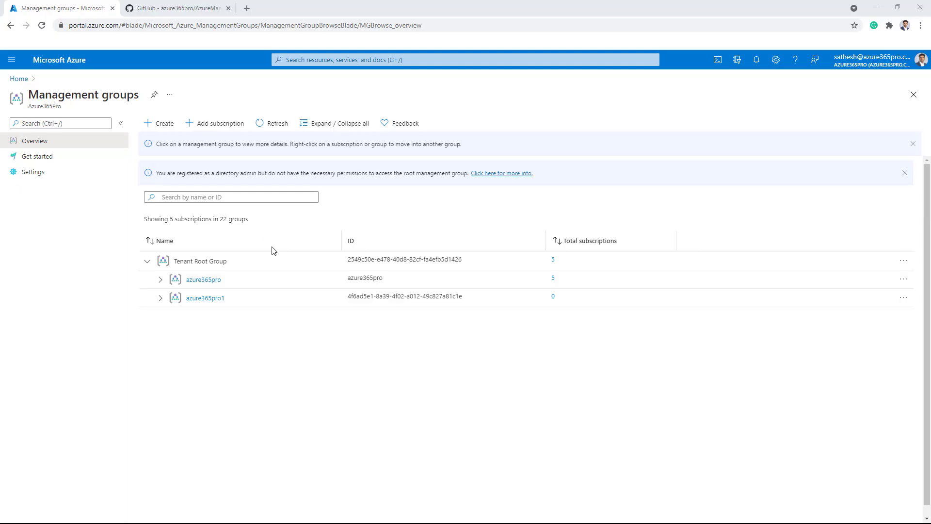
# Step: Expand azure365pro1, then platform and workloads, in the management group hierarchy
pyautogui.click(160, 298)
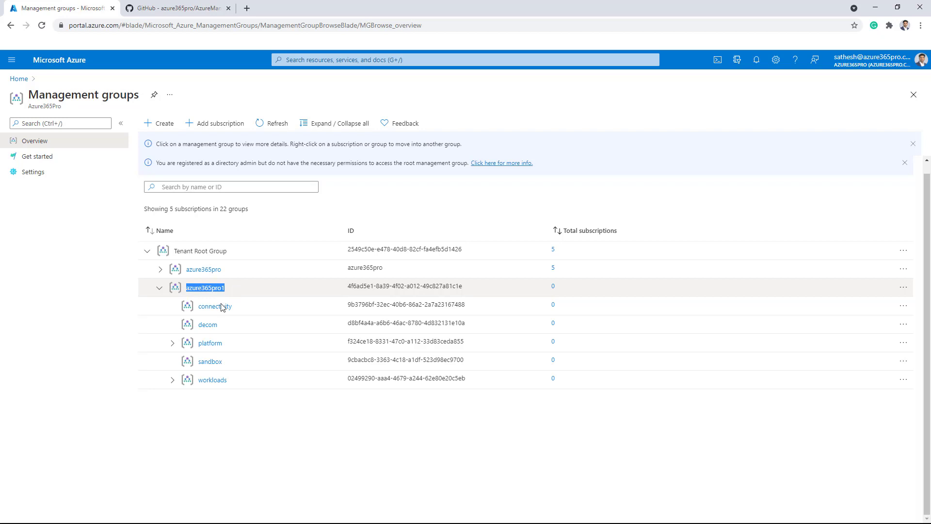
pyautogui.click(172, 343)
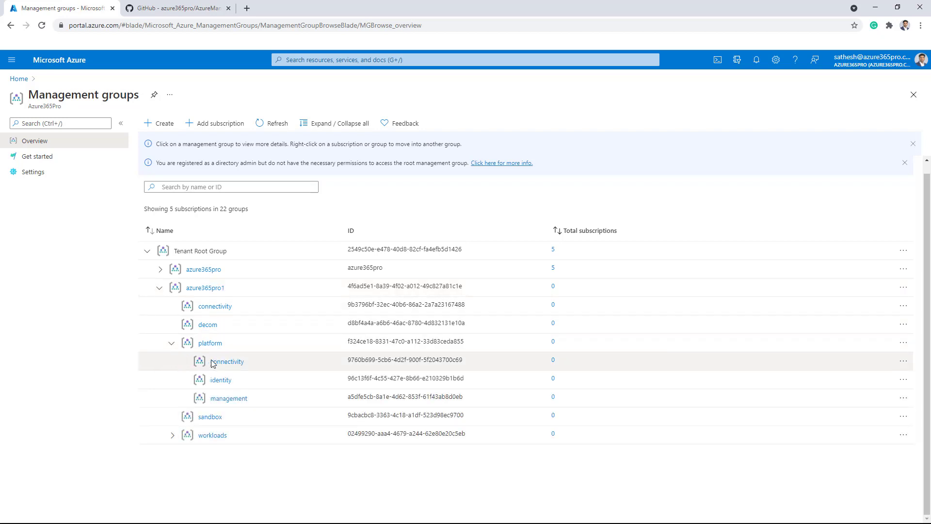
pyautogui.click(171, 435)
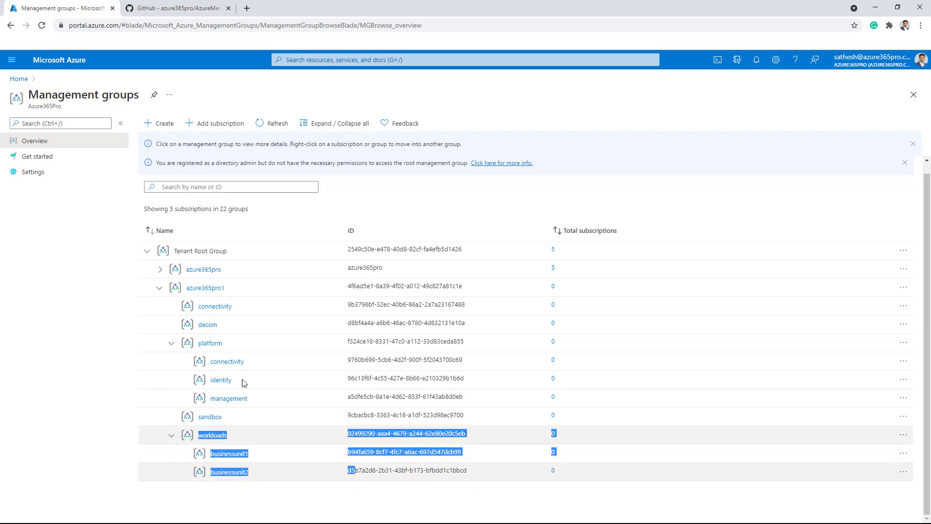
pyautogui.click(92, 318)
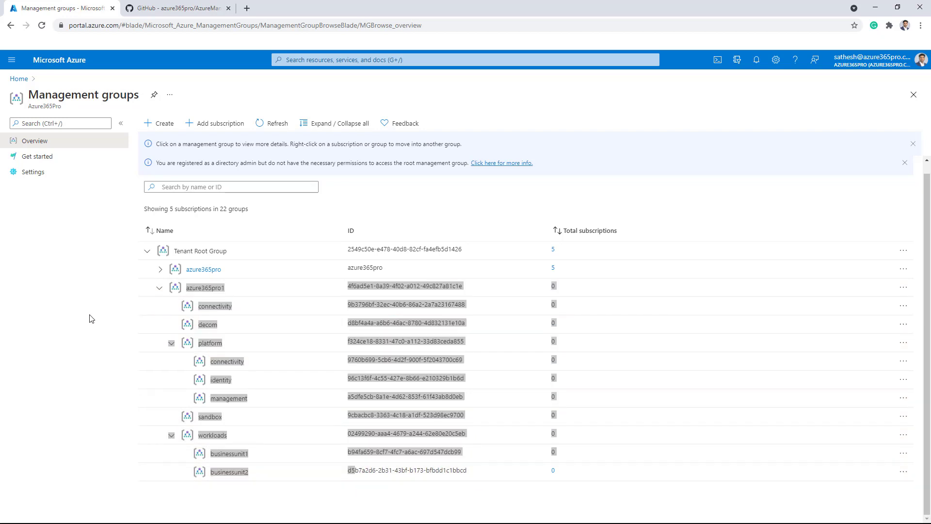
pyautogui.moveTo(105, 317)
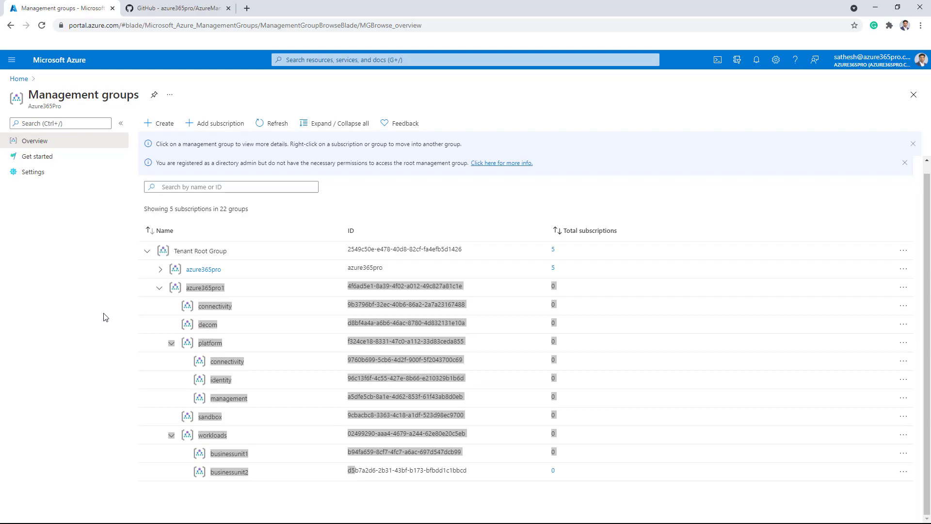